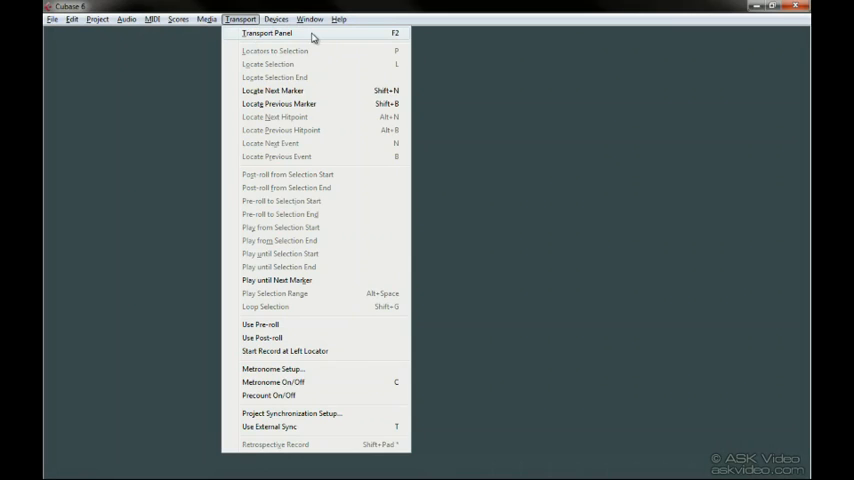
Step: Show the Transport Panel from the Transport menu
click(266, 33)
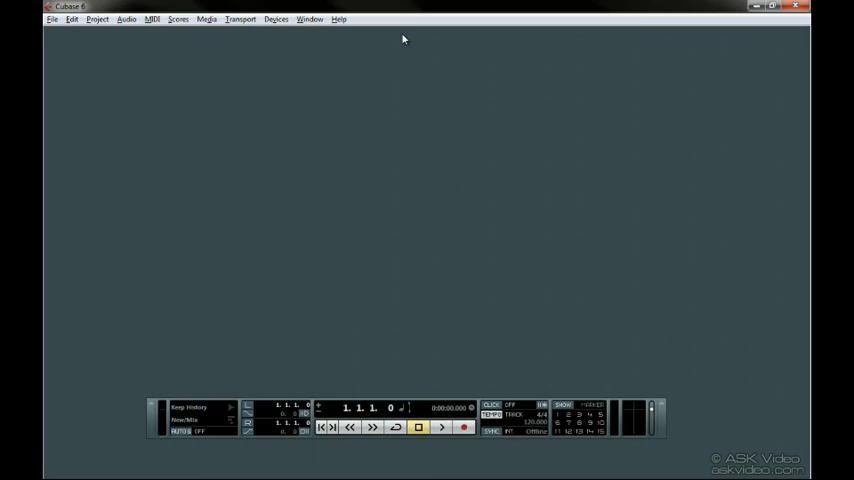
Step: Open the Transport project with Drums, Bass, Guitar and Piano tracks, and confirm Metronome Setup
click(52, 18)
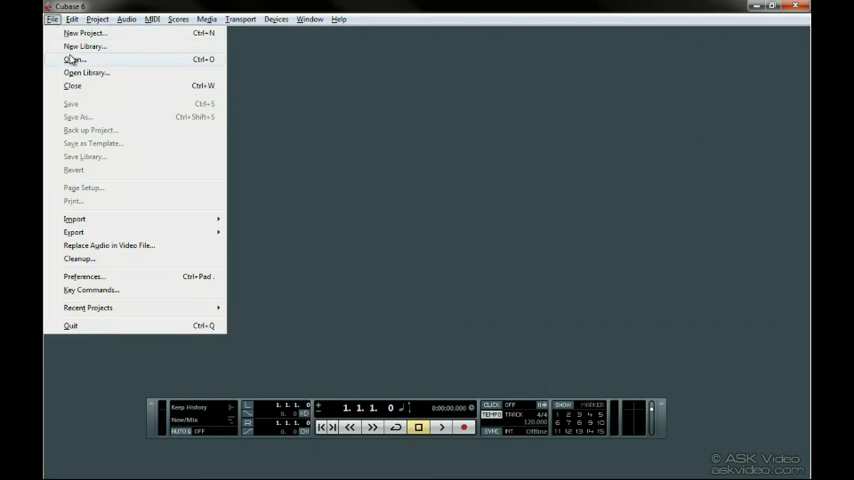
click(73, 59)
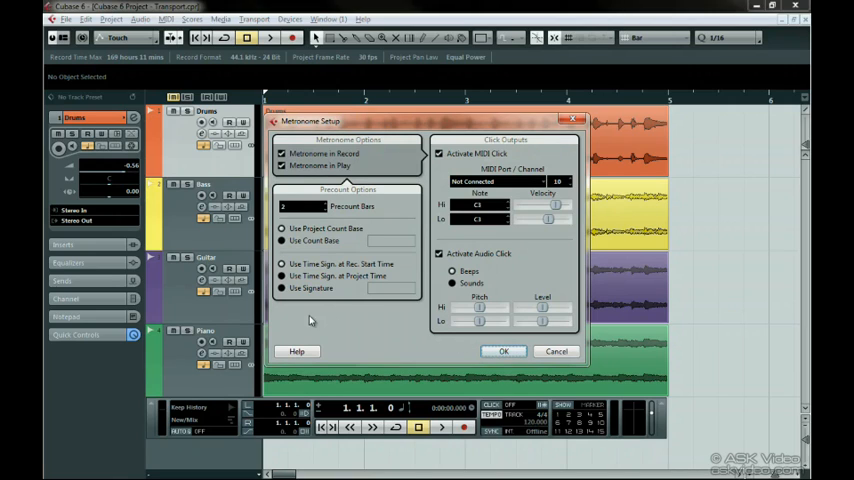
mouse_move(413, 324)
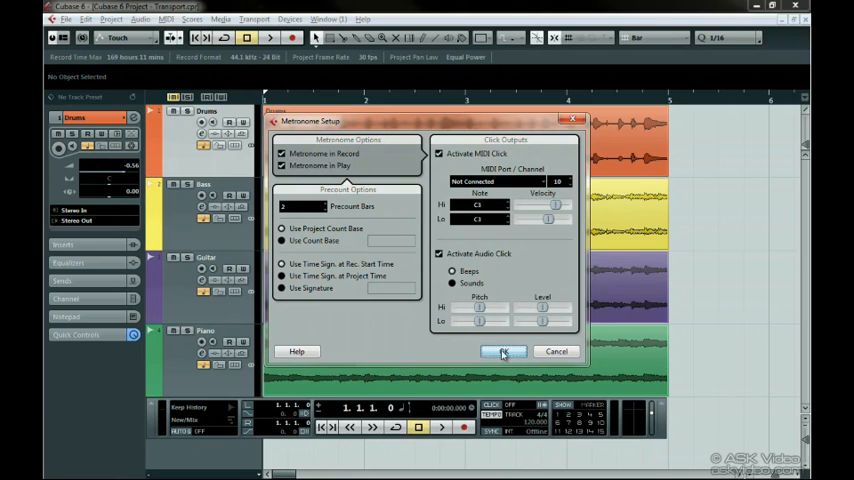
click(503, 351)
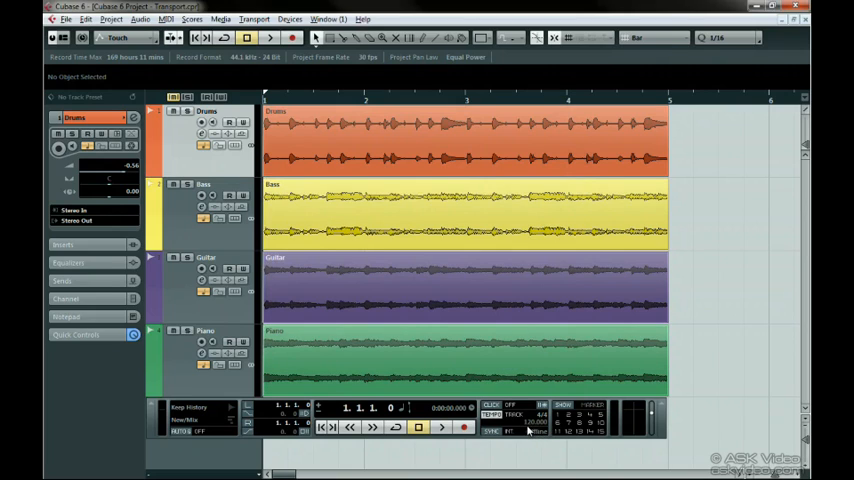
Step: Switch the Transport panel tempo from Tempo Track to Fixed at 120
click(516, 414)
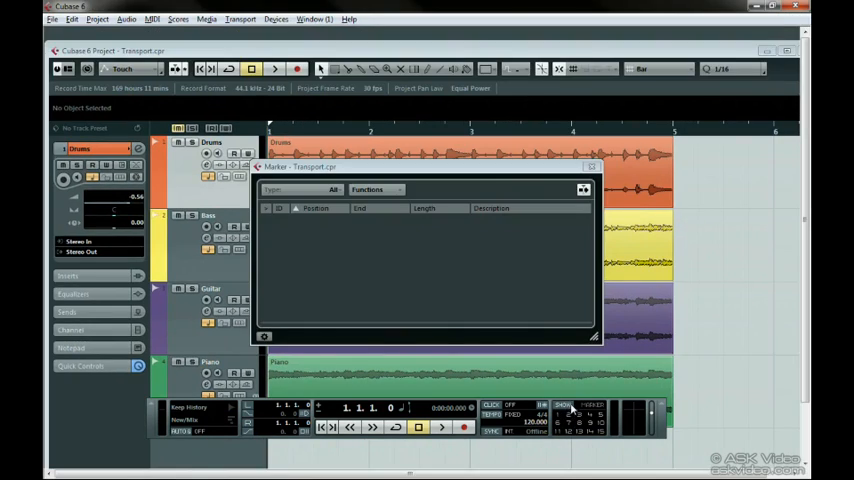
mouse_move(775, 62)
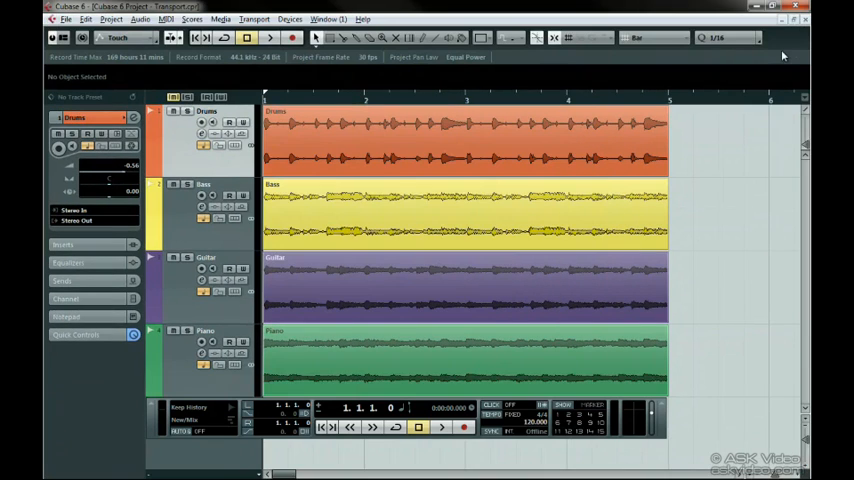
mouse_move(732, 205)
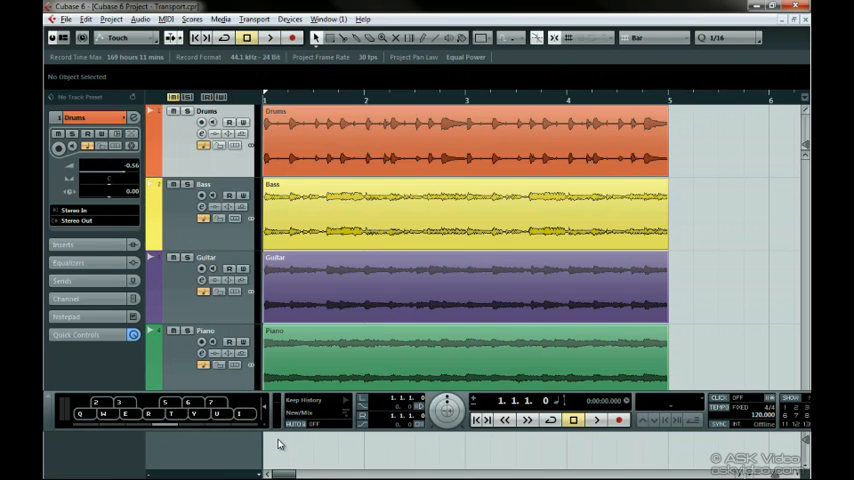
mouse_move(322, 421)
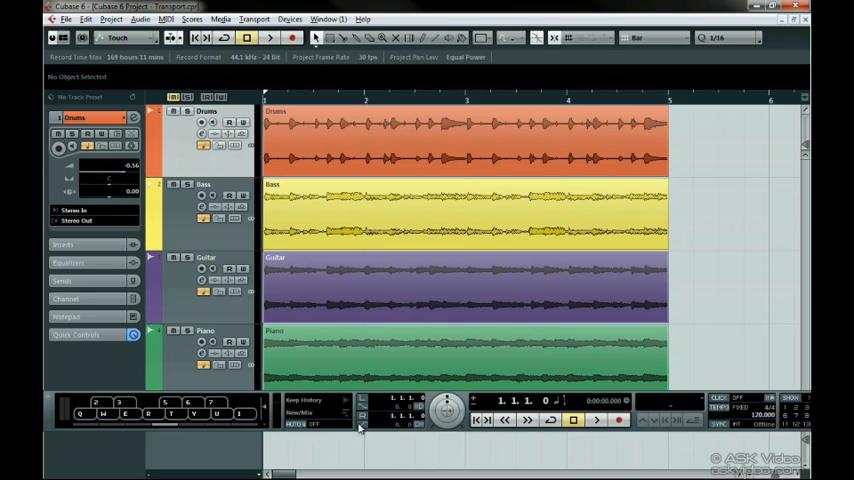
mouse_move(425, 424)
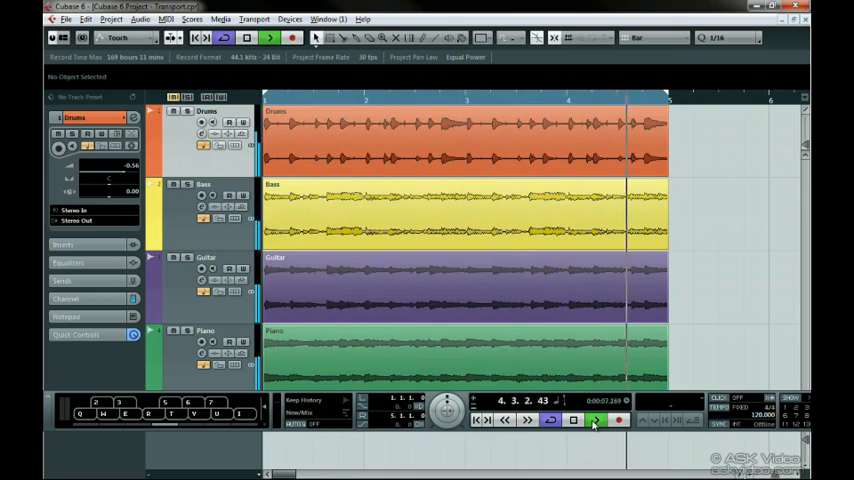
Step: Stop the looping playback of bars 1 to 5
click(594, 420)
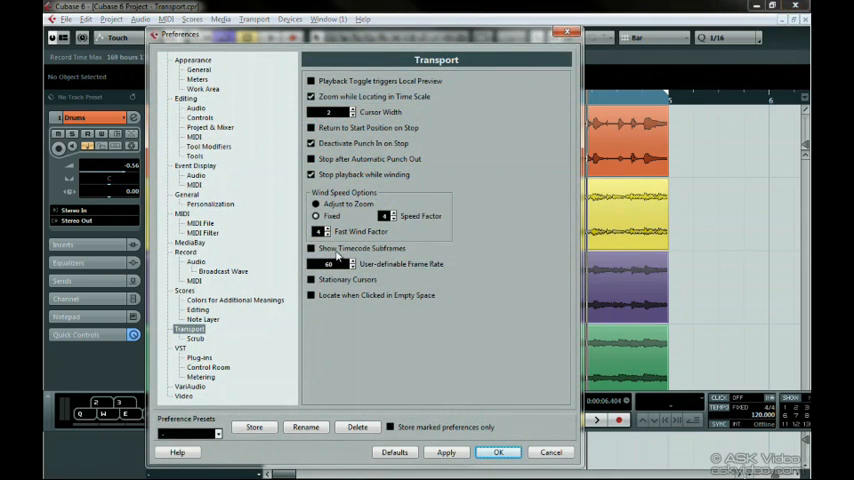
Step: Turn on Show Timecode Subframes in Transport preferences and close Preferences
click(311, 248)
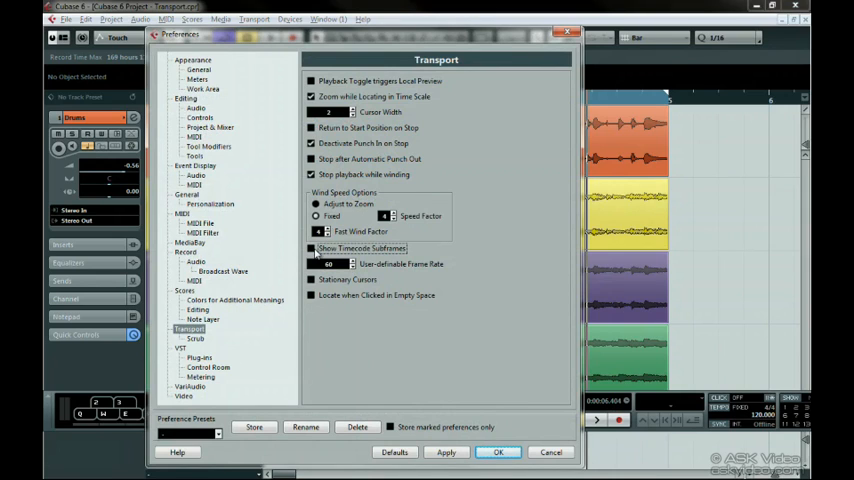
click(311, 248)
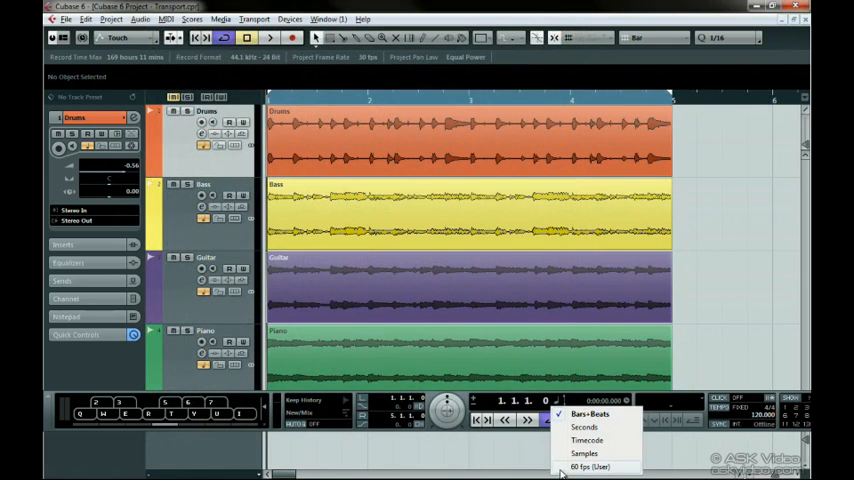
mouse_move(613, 472)
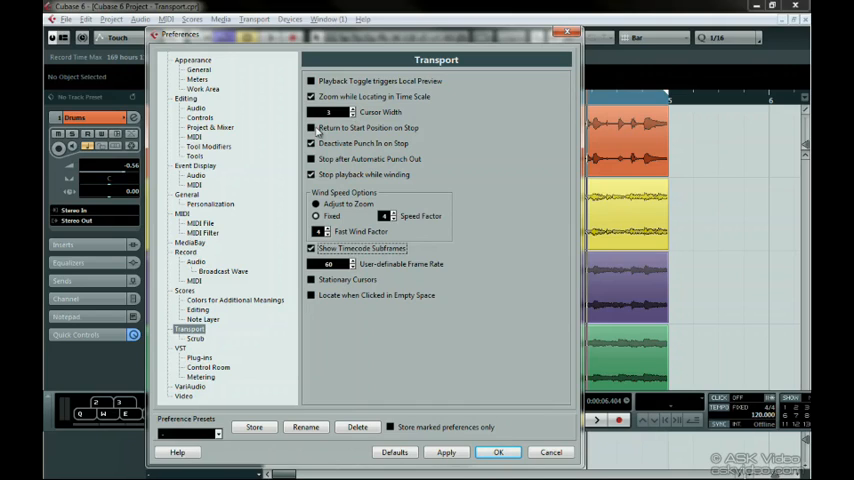
Step: Enable Return to Start Position on Stop and Stop Playback while Winding; disable Deactivate Punch In on Stop
click(311, 128)
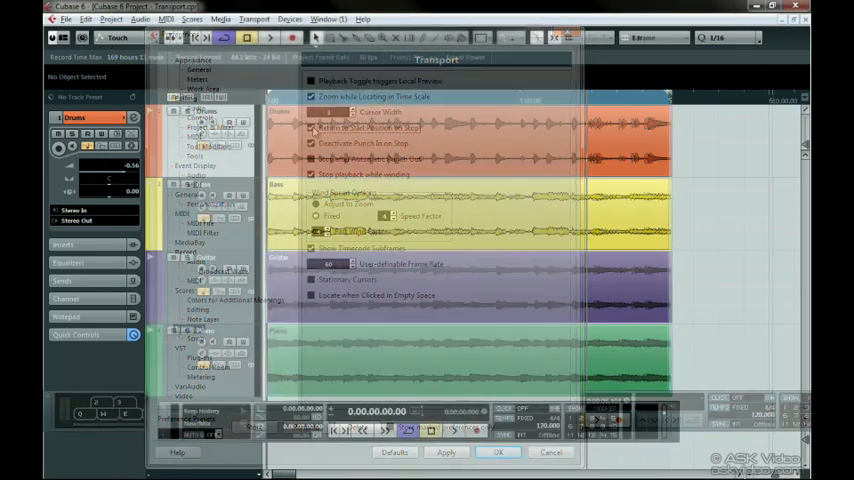
click(498, 452)
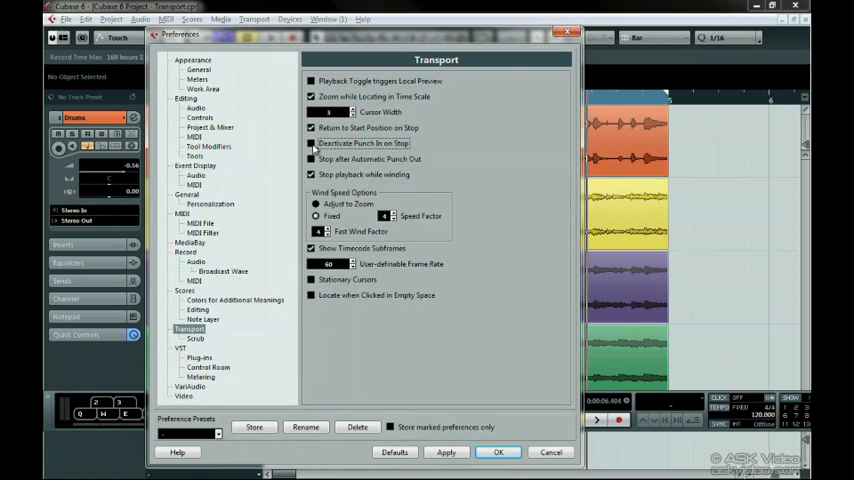
click(311, 159)
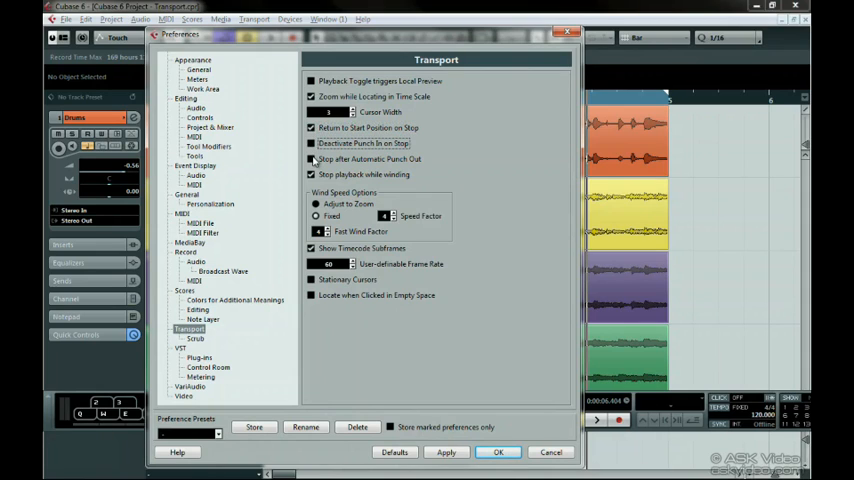
click(311, 174)
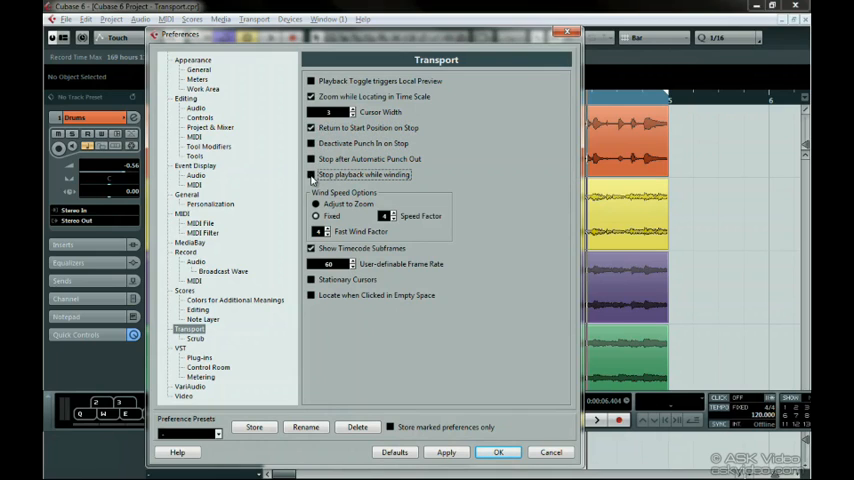
click(311, 175)
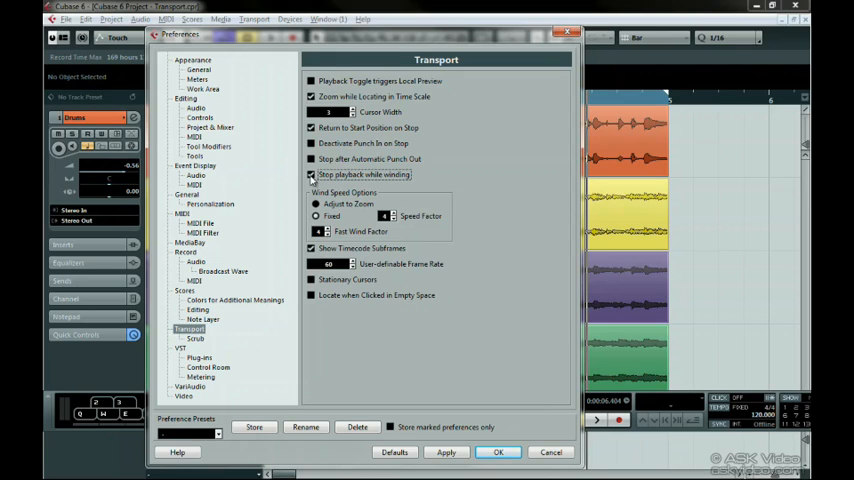
click(311, 174)
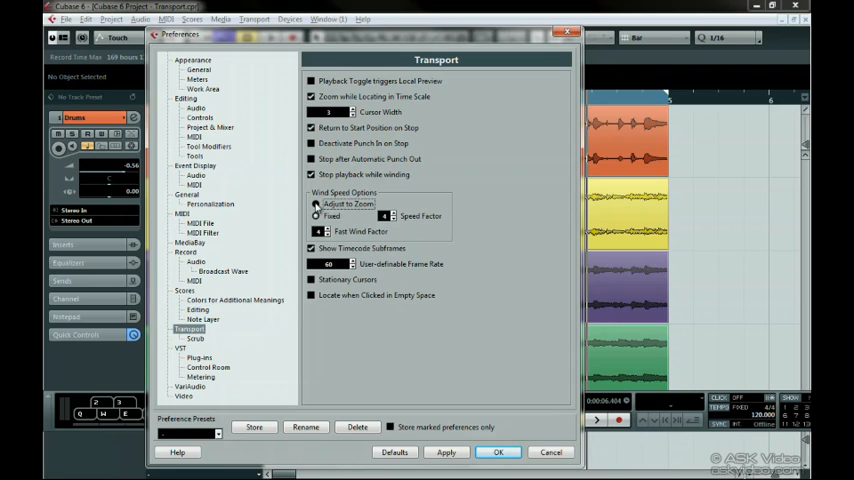
Step: Set a fixed wind speed factor, enable Stationary Cursors and Locate when Clicked in Empty Space, then close Preferences
click(316, 204)
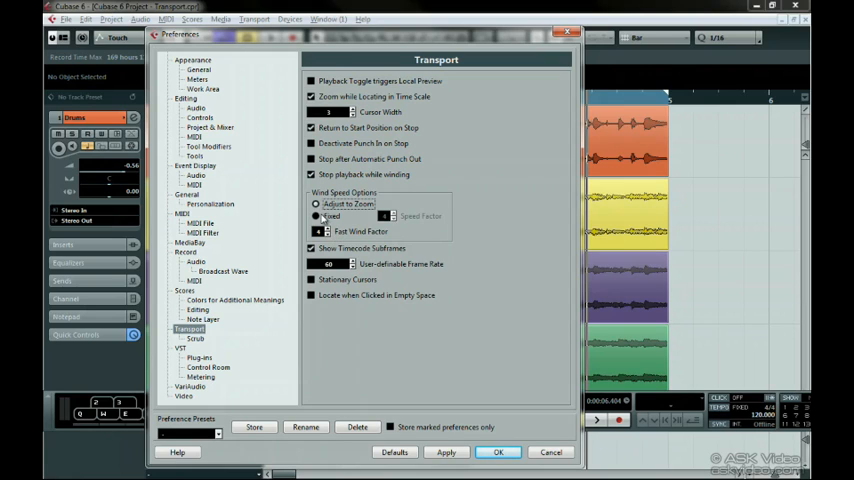
click(316, 216)
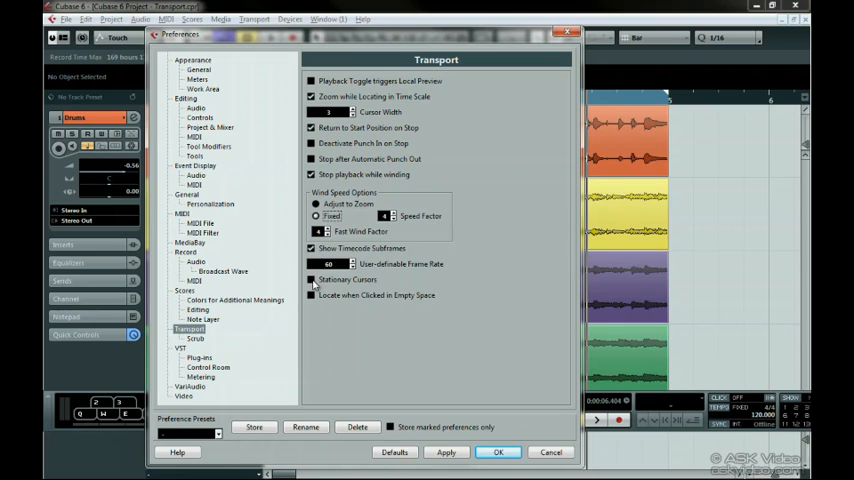
click(312, 280)
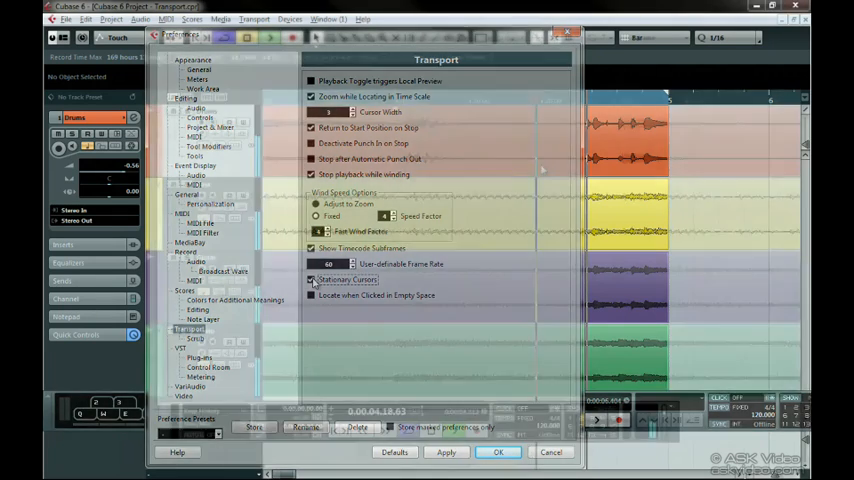
click(498, 452)
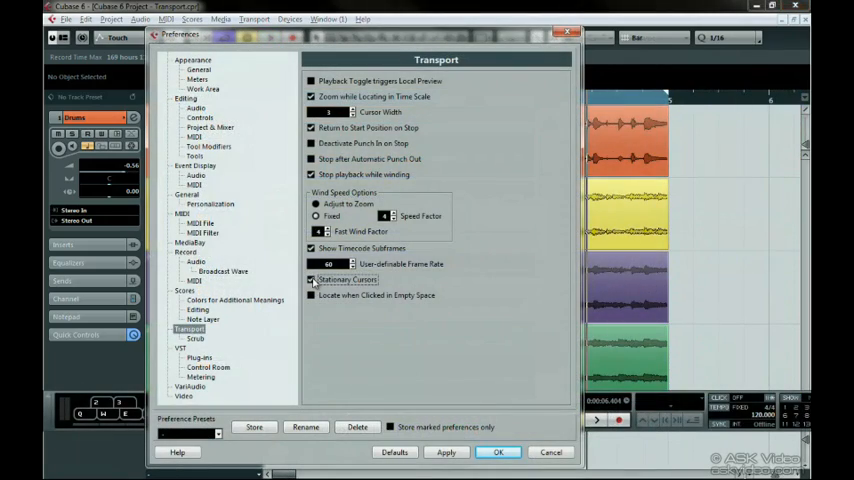
click(311, 280)
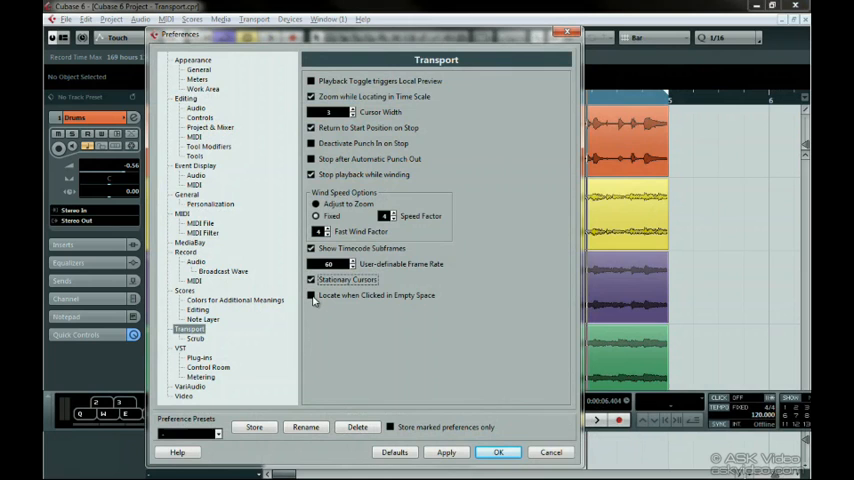
click(311, 295)
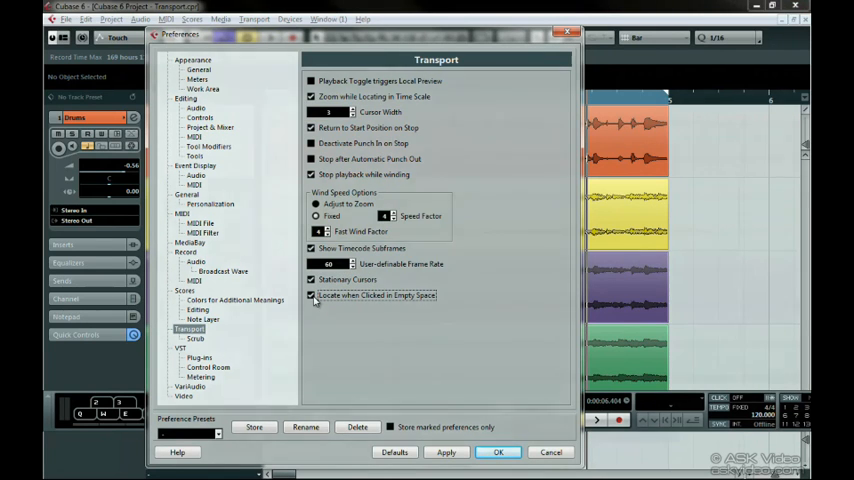
click(498, 452)
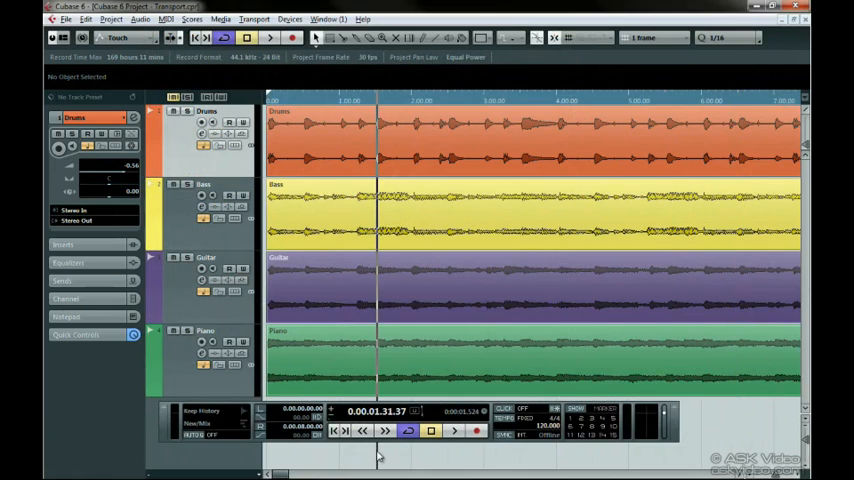